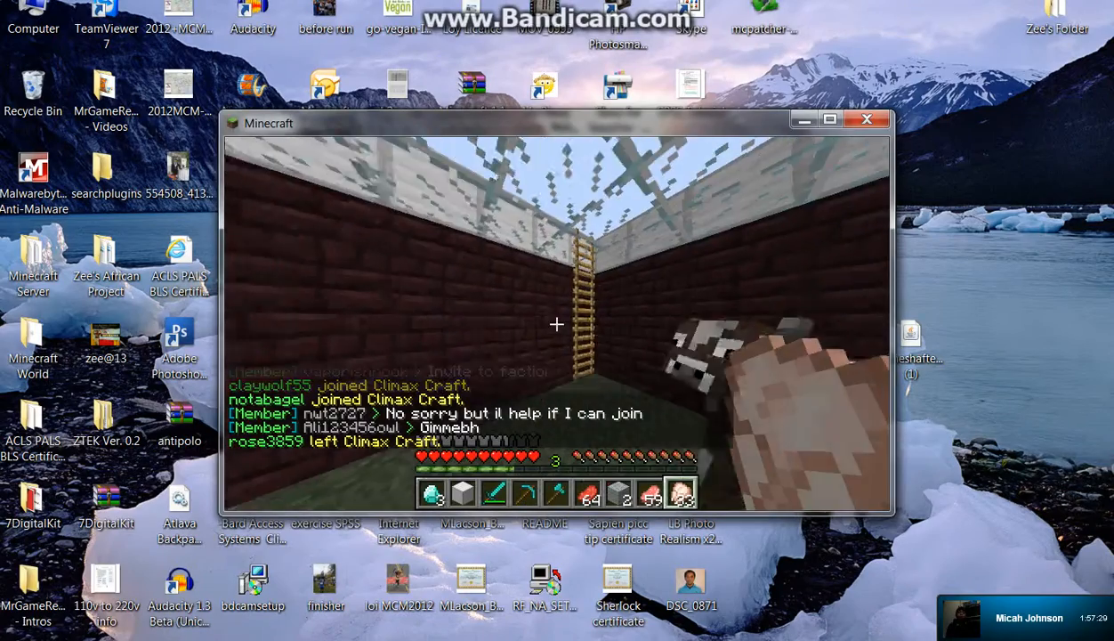
mouse_move(555, 324)
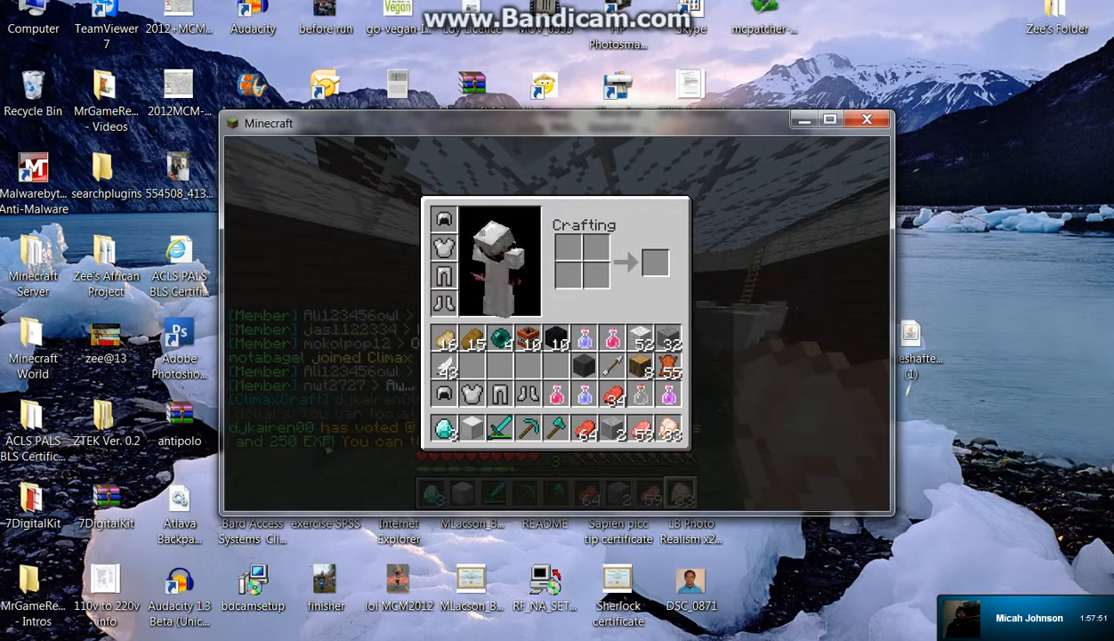
key("Escape")
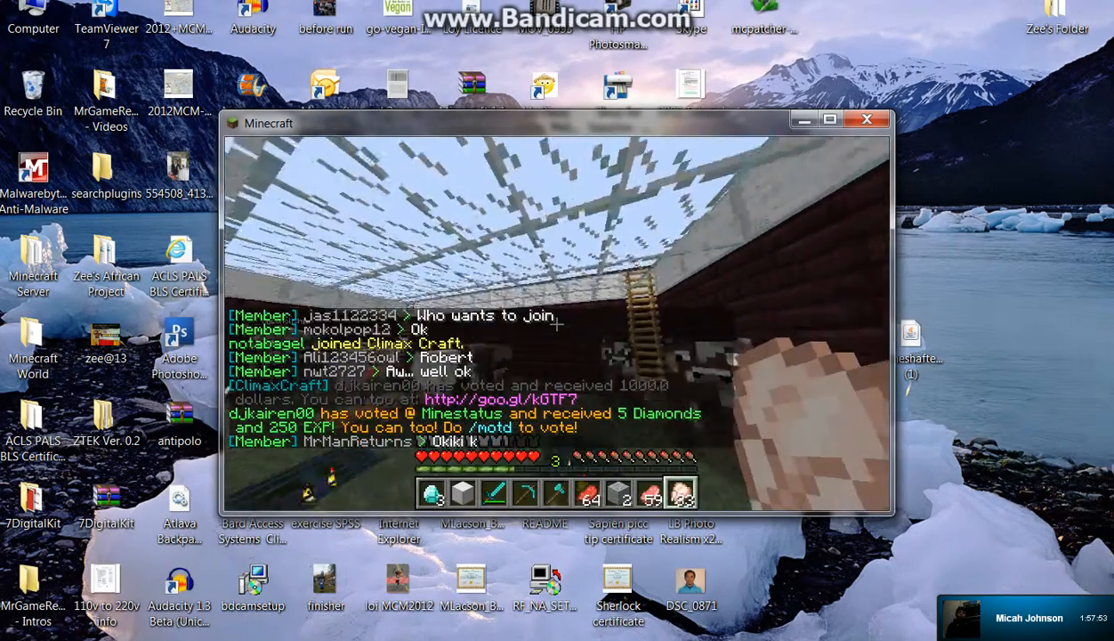